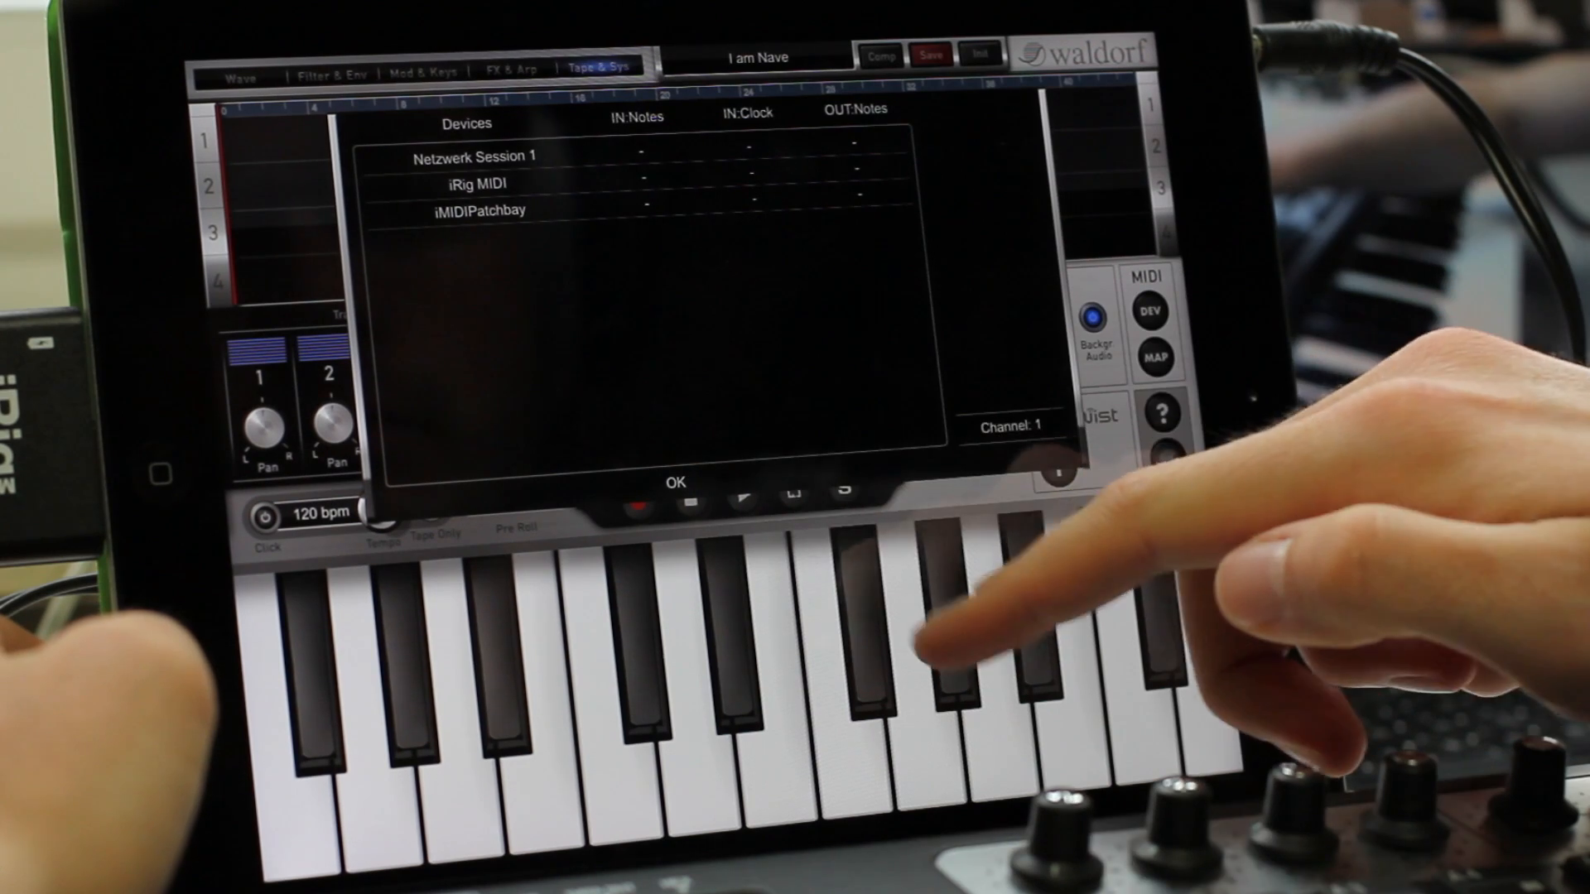
Step: Route the iRig input keyboard as source to Nave as destination
click(673, 485)
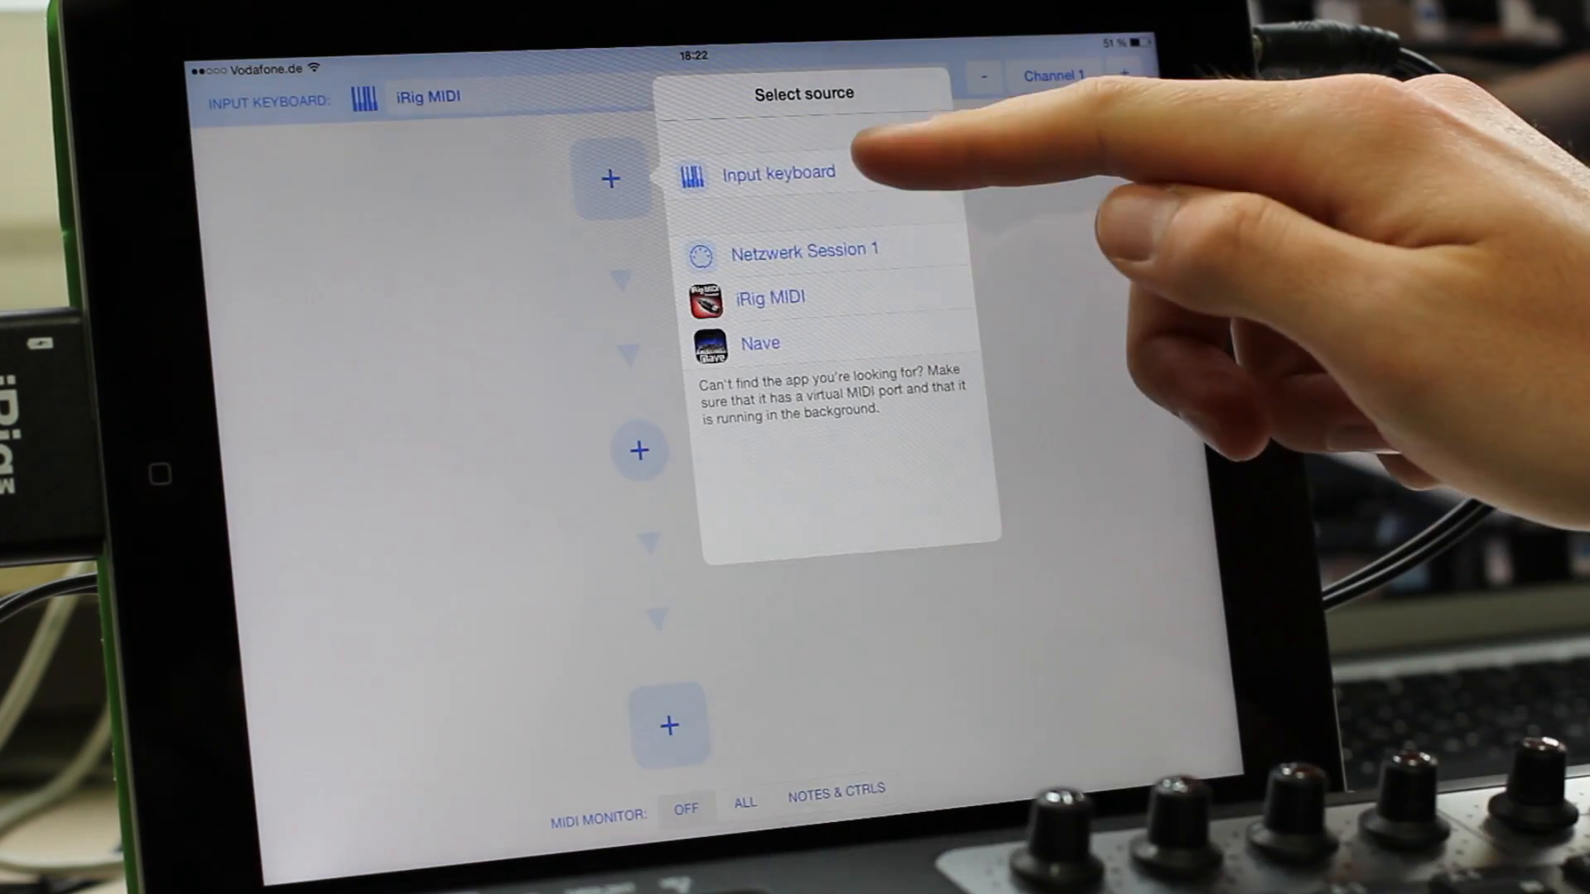
click(778, 172)
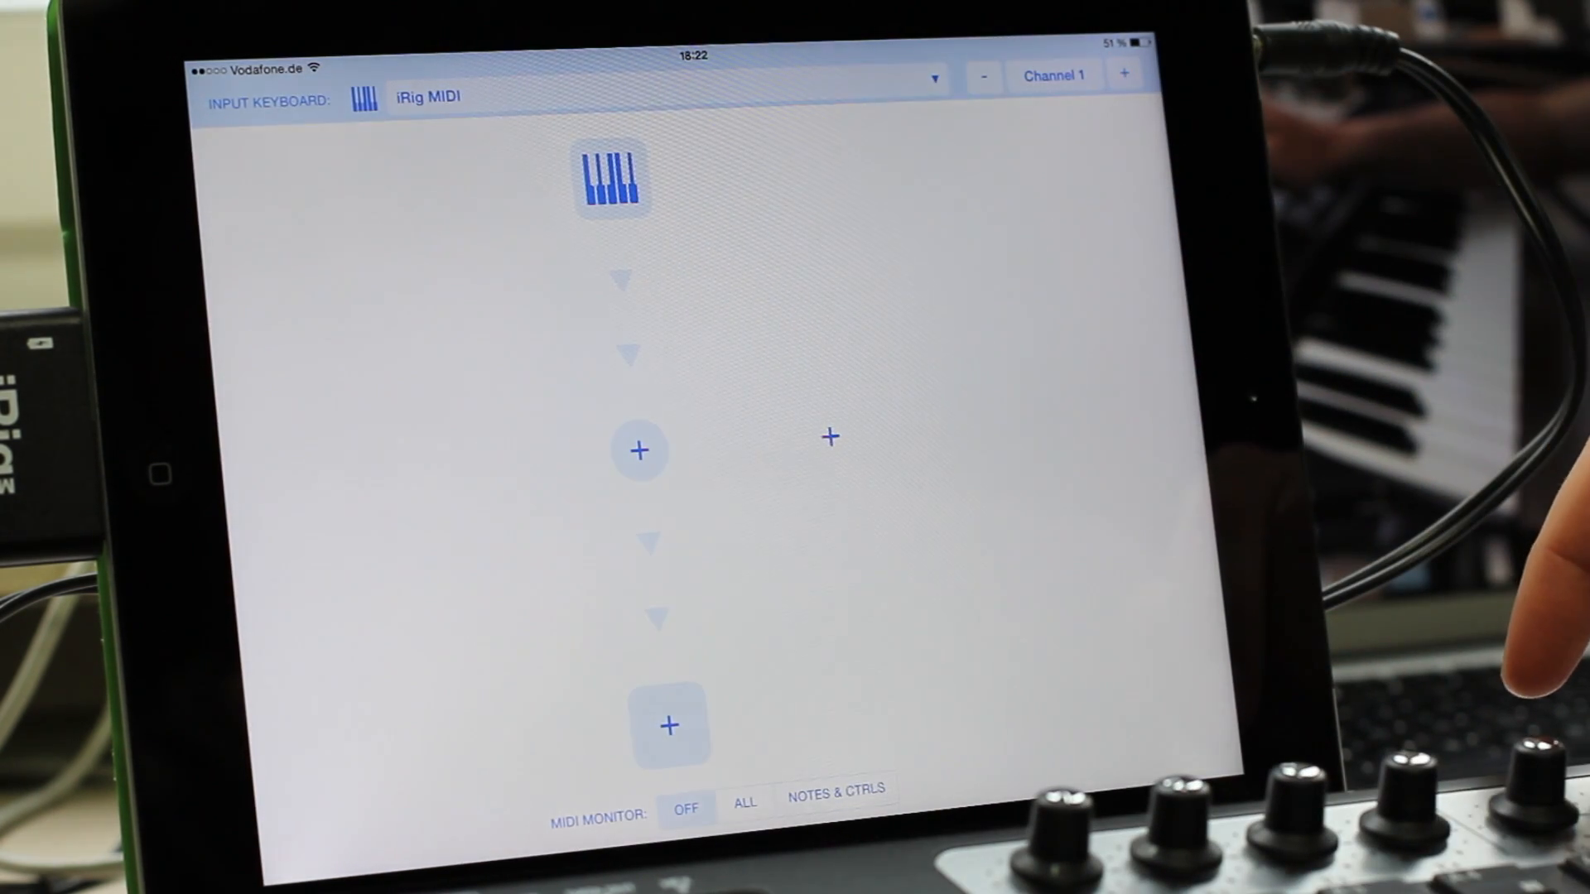
click(829, 434)
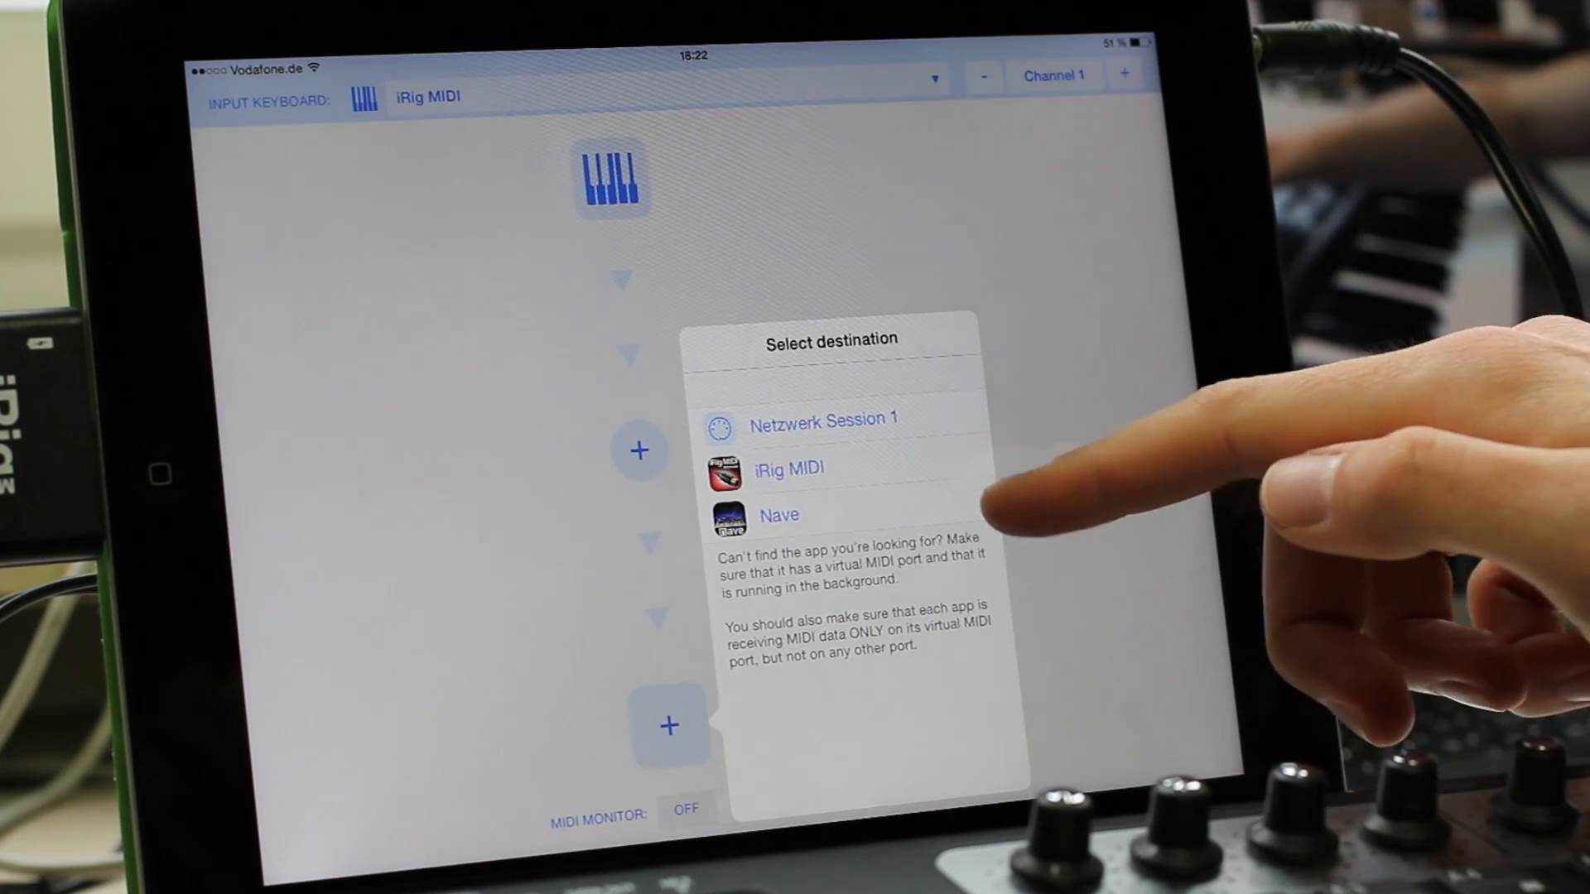
click(778, 514)
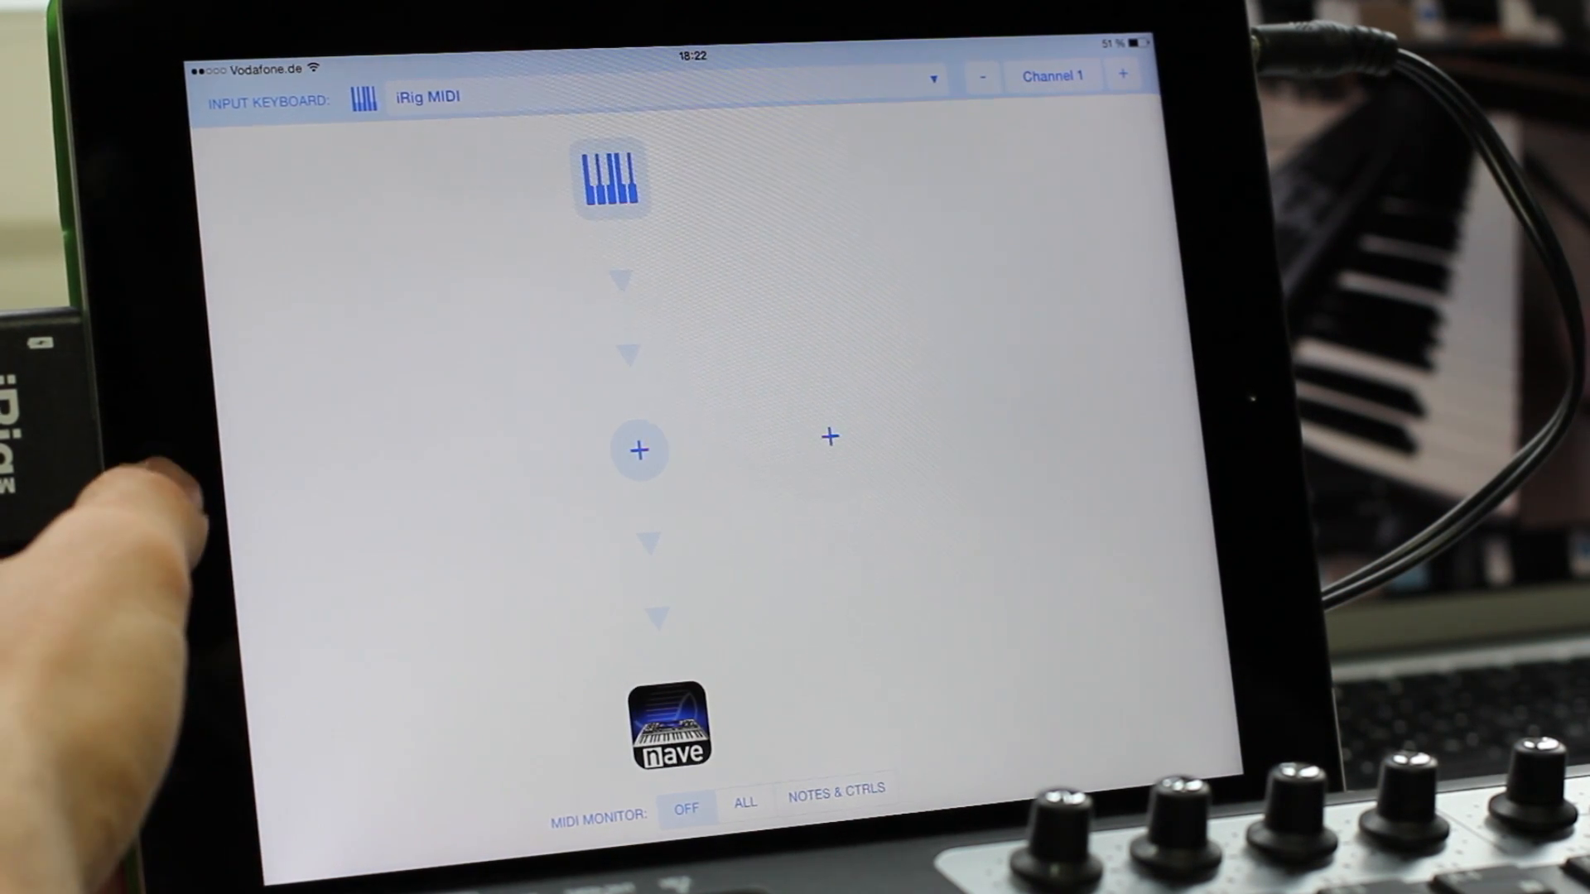
Step: Launch iGrand Piano from the home screen with Grand Piano I loaded
key(home)
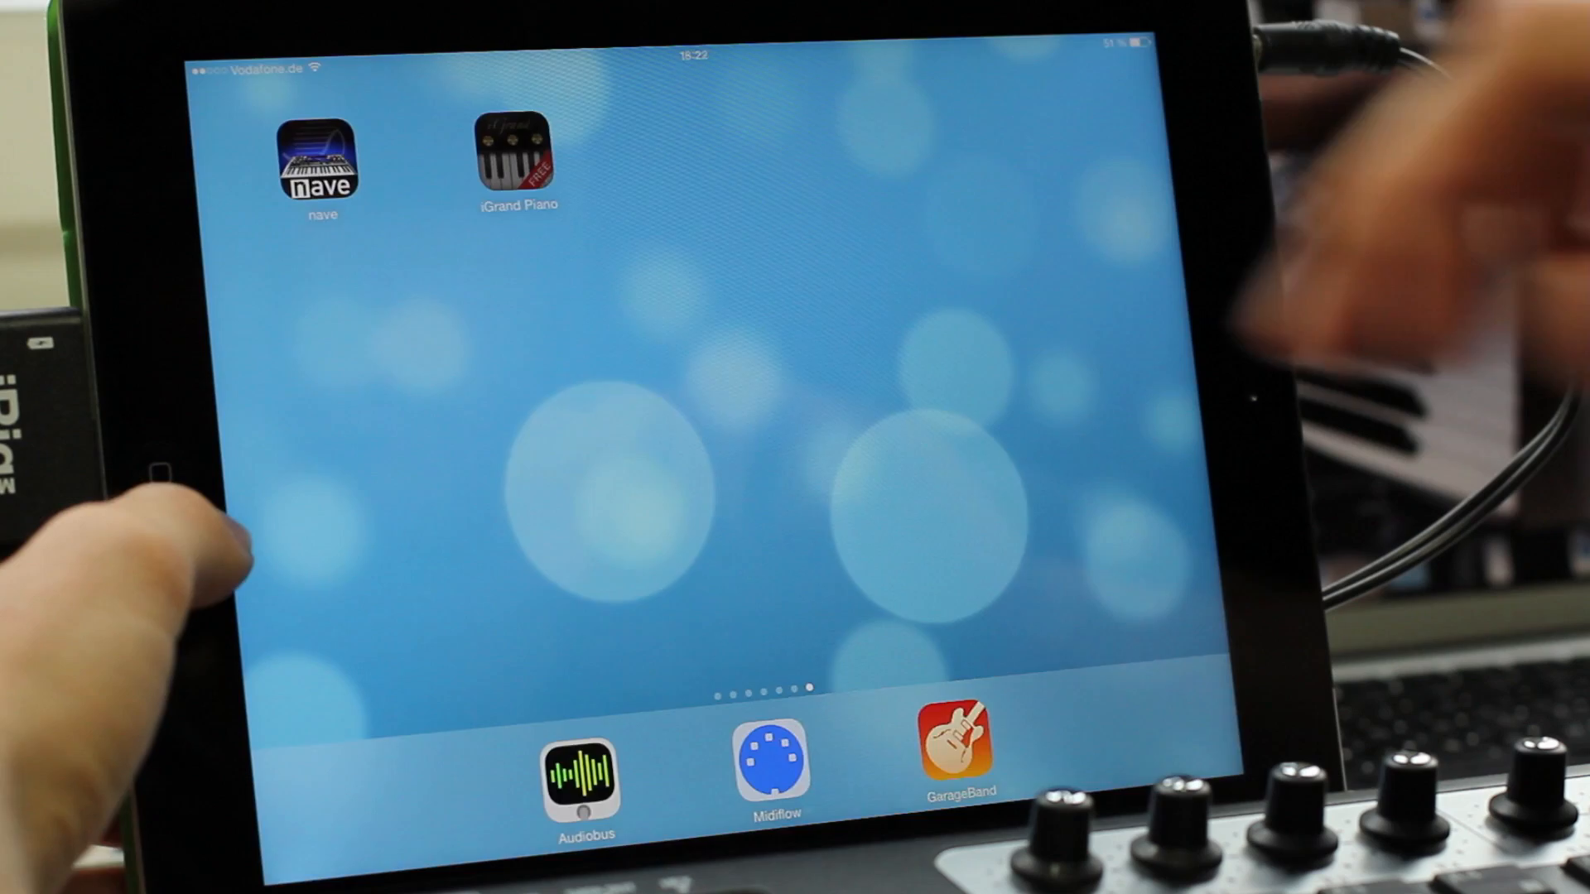
click(513, 159)
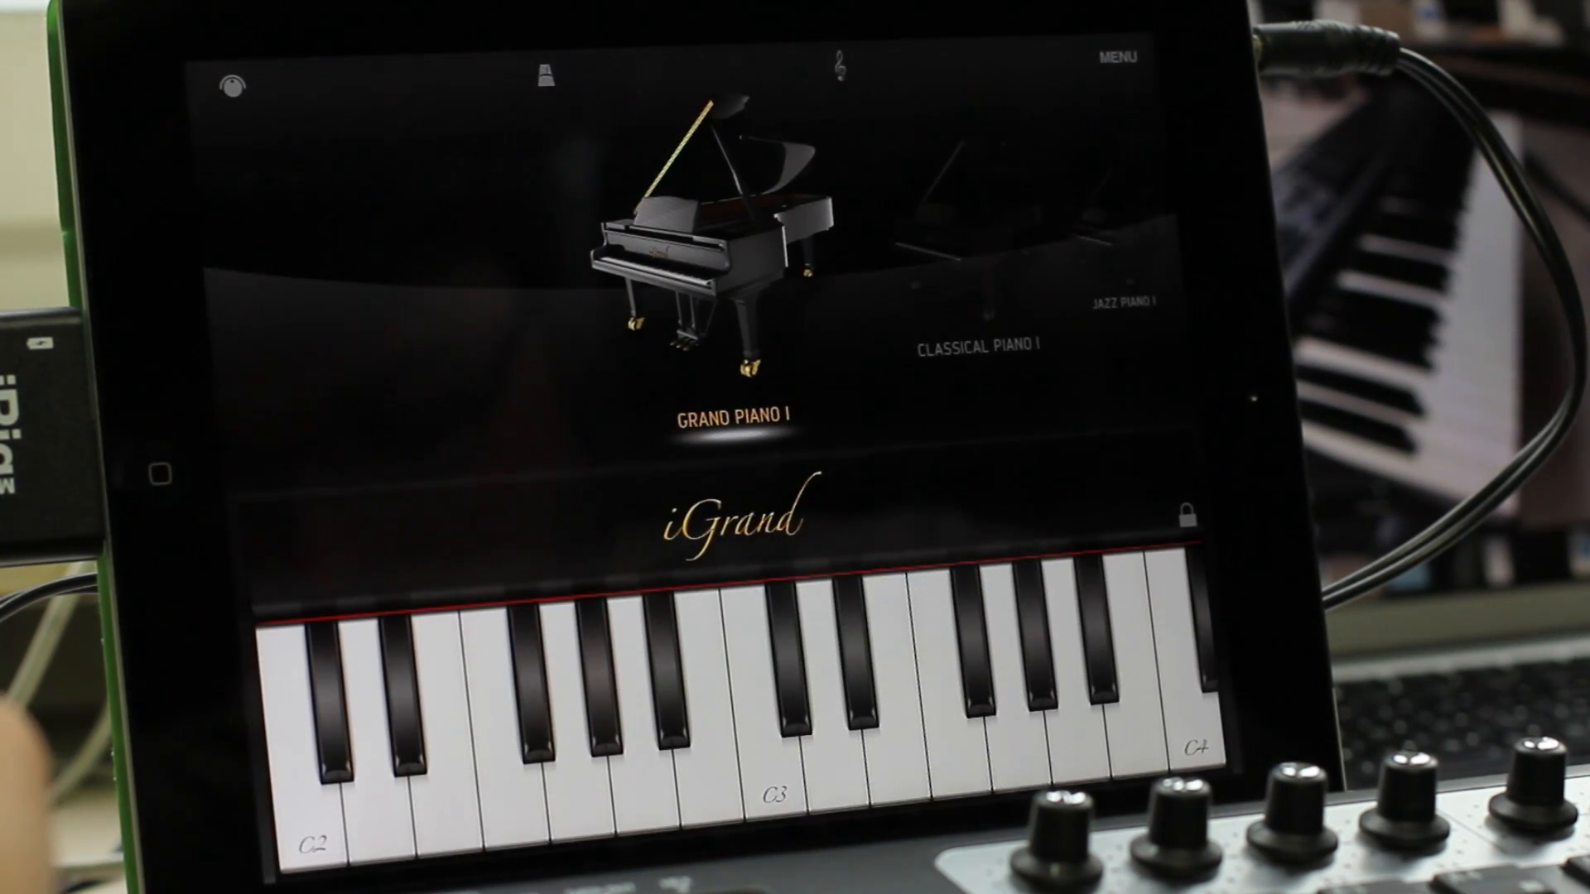
click(1118, 55)
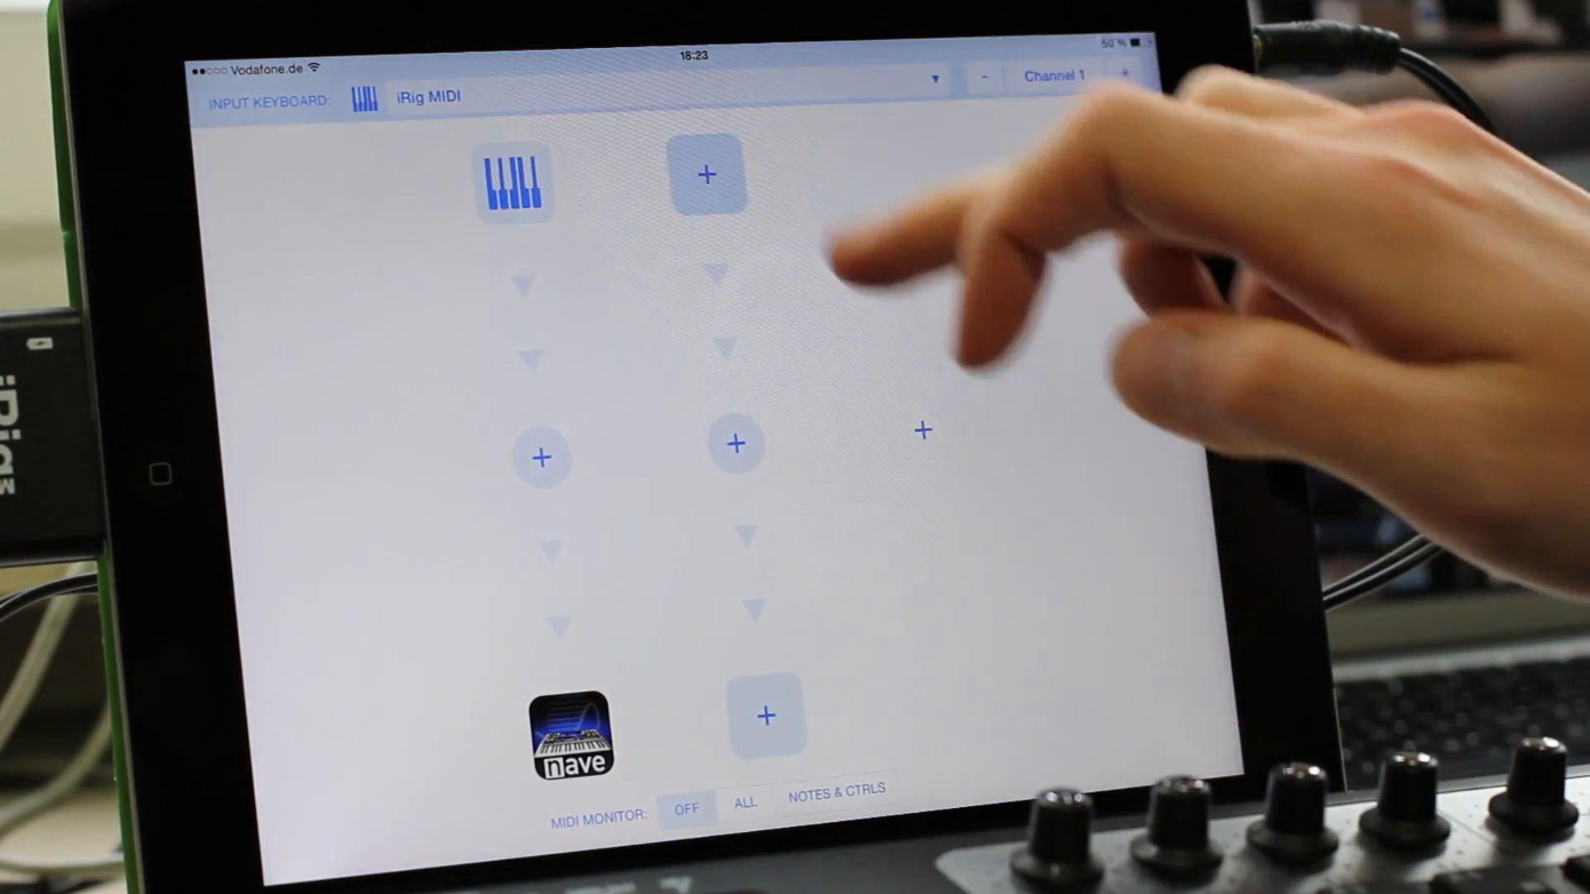
Step: Add a second route from the input keyboard to iGrand Piano and open its modifiers
click(705, 172)
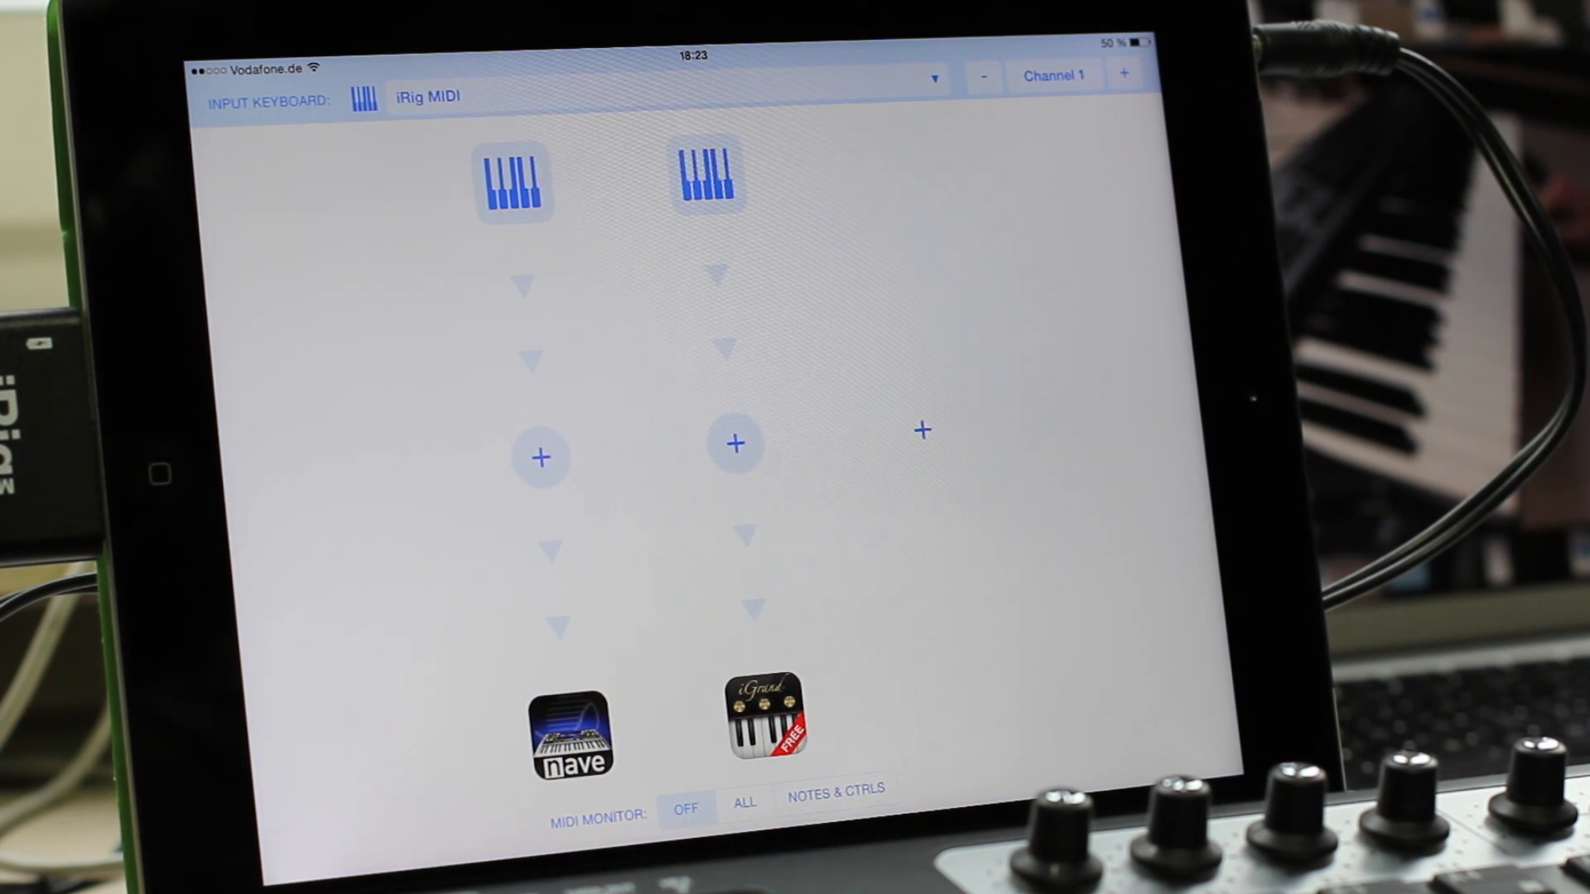
click(735, 446)
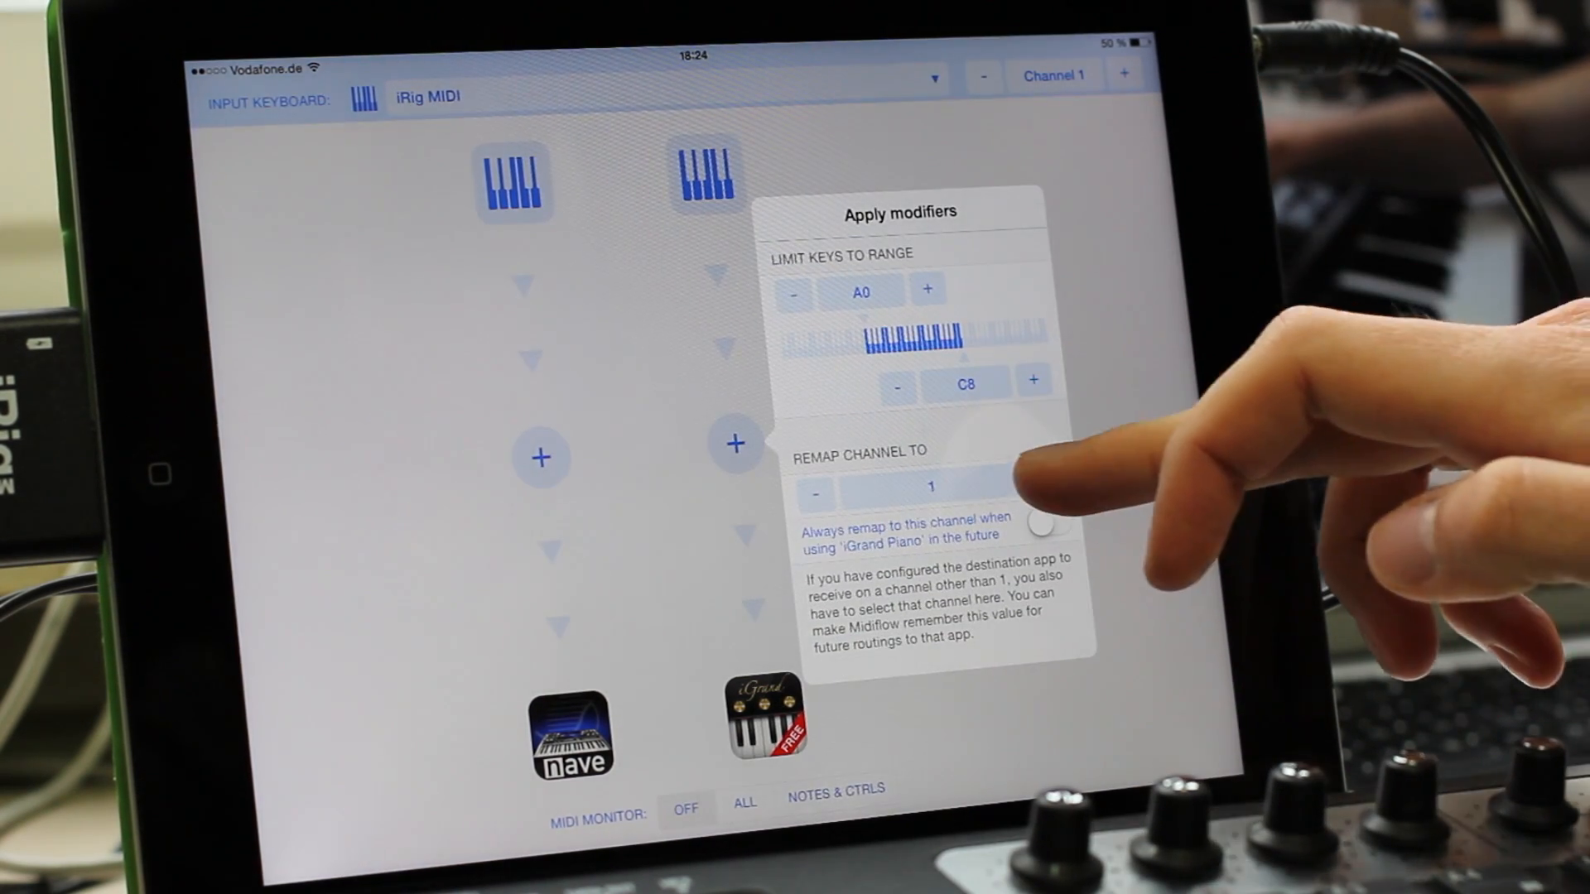
Step: Set Remap Channel To 2 for the iGrand Piano route and close modifiers
click(1044, 477)
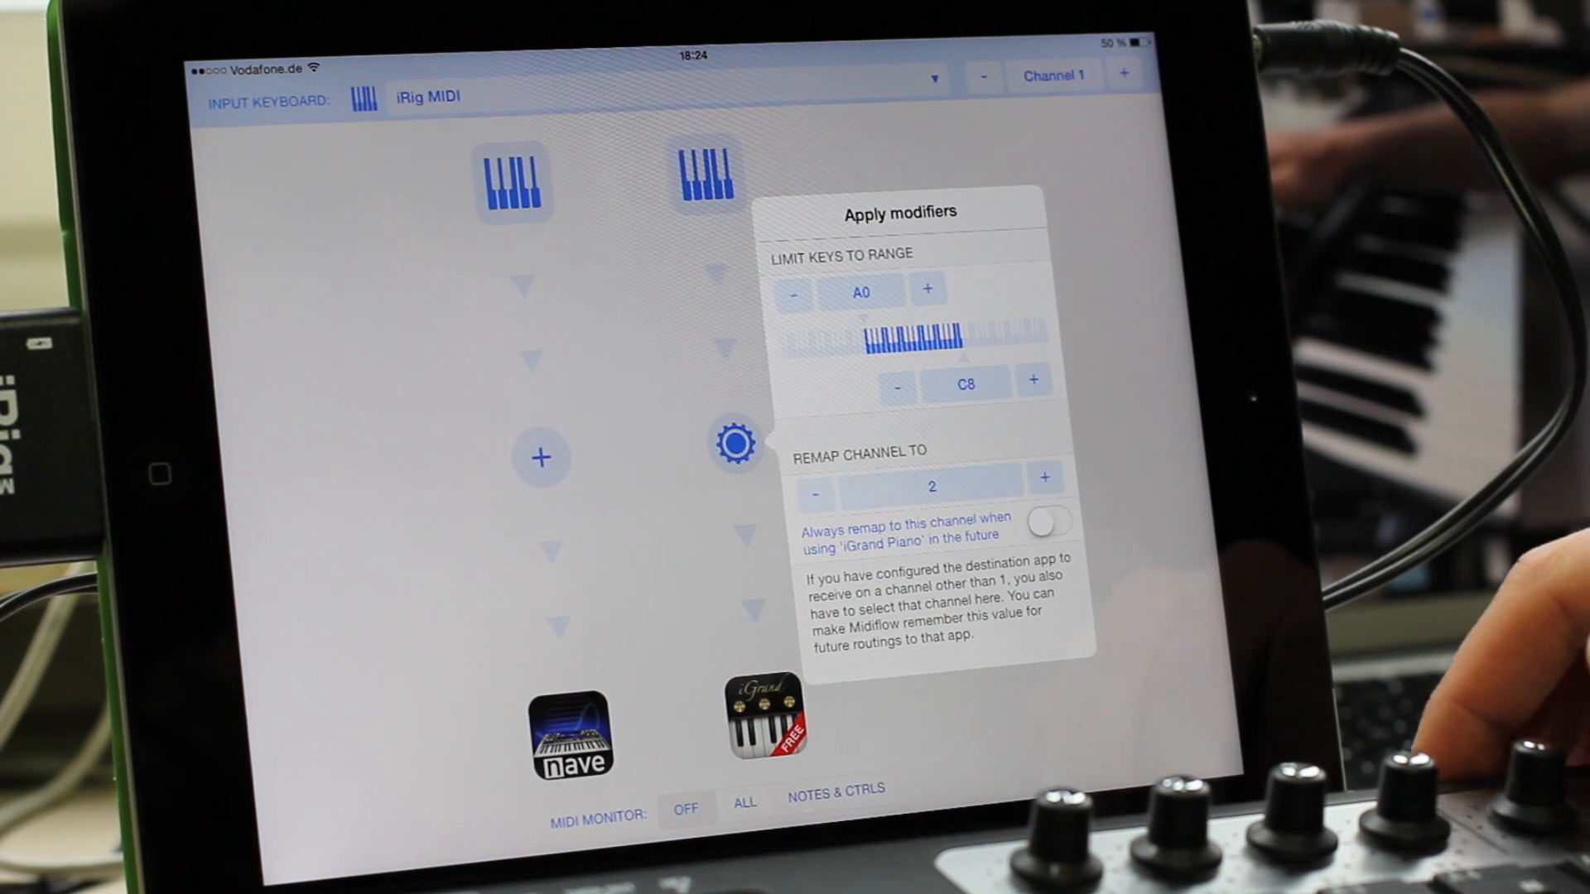
click(1050, 522)
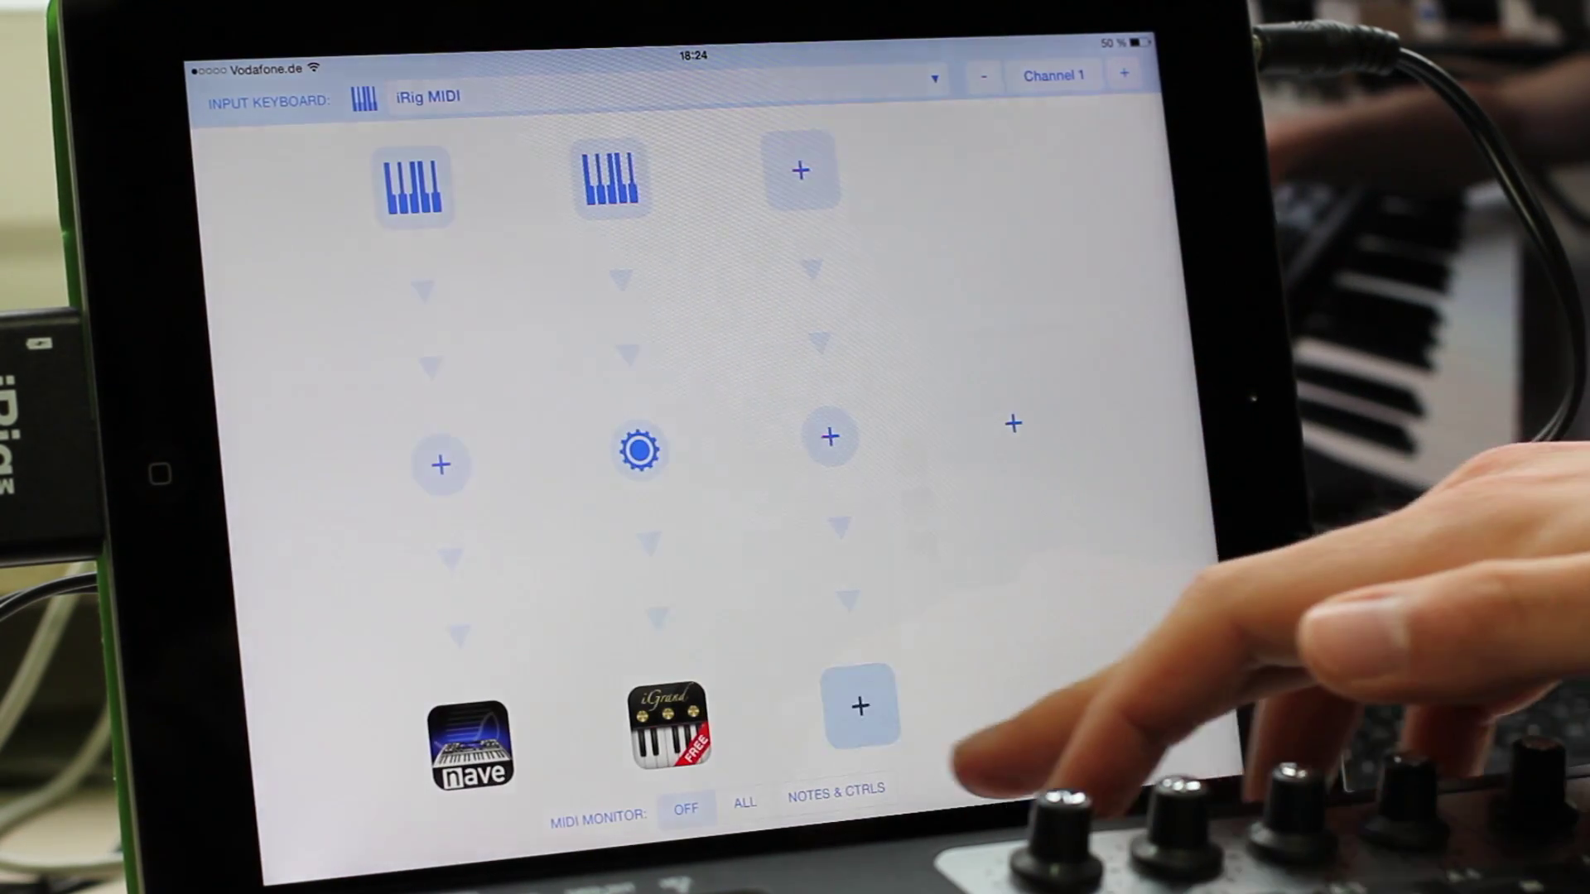
Step: Pick iGrand Piano as the third chain's destination and tap its middle button
click(859, 726)
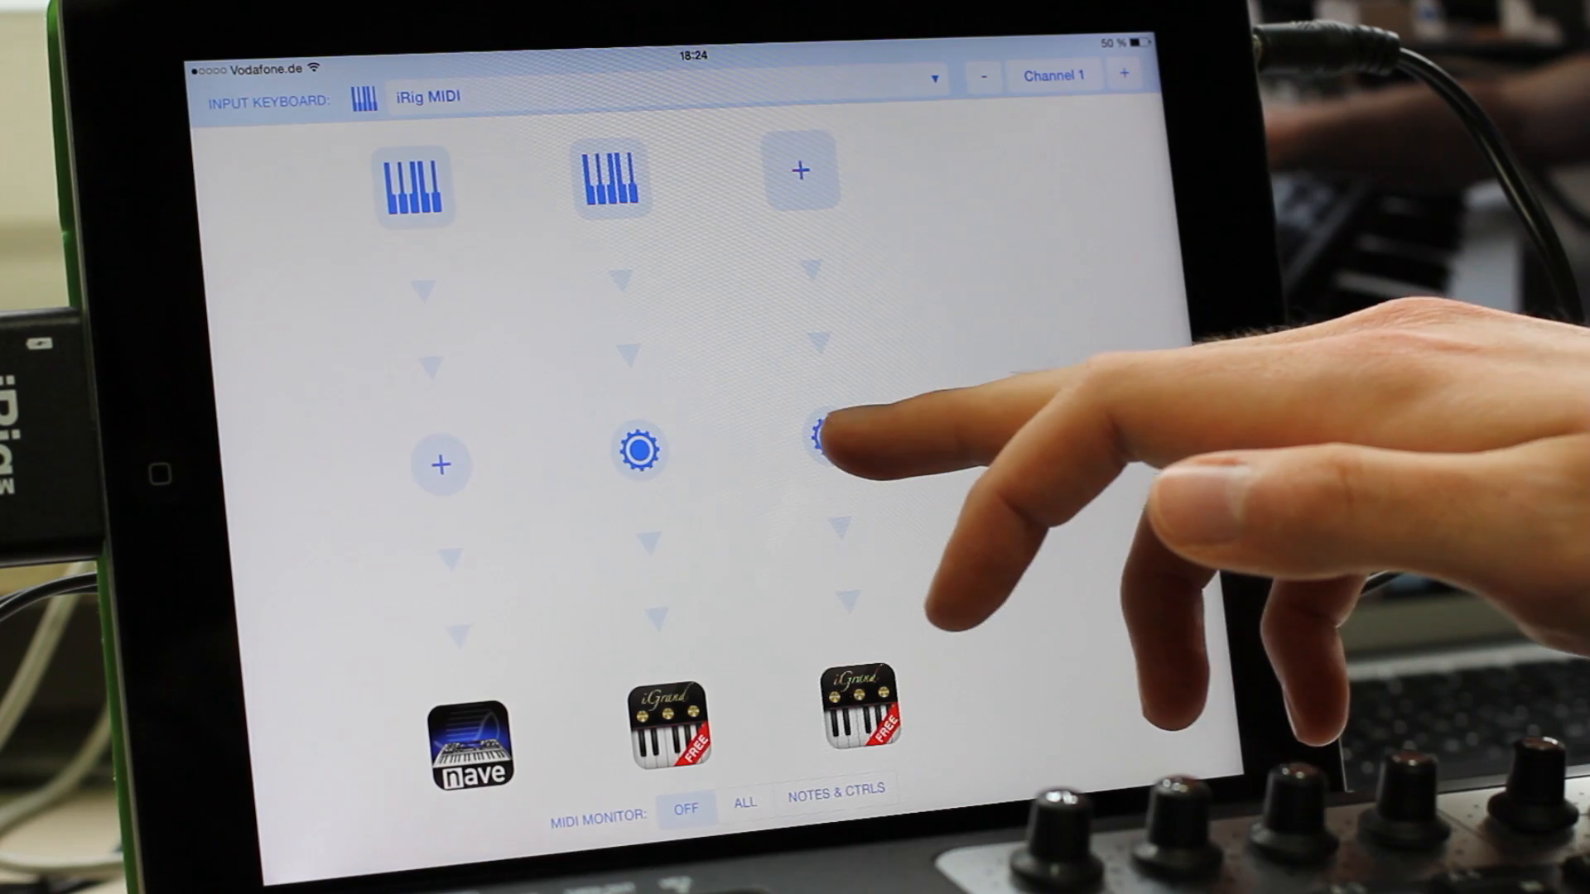
click(824, 452)
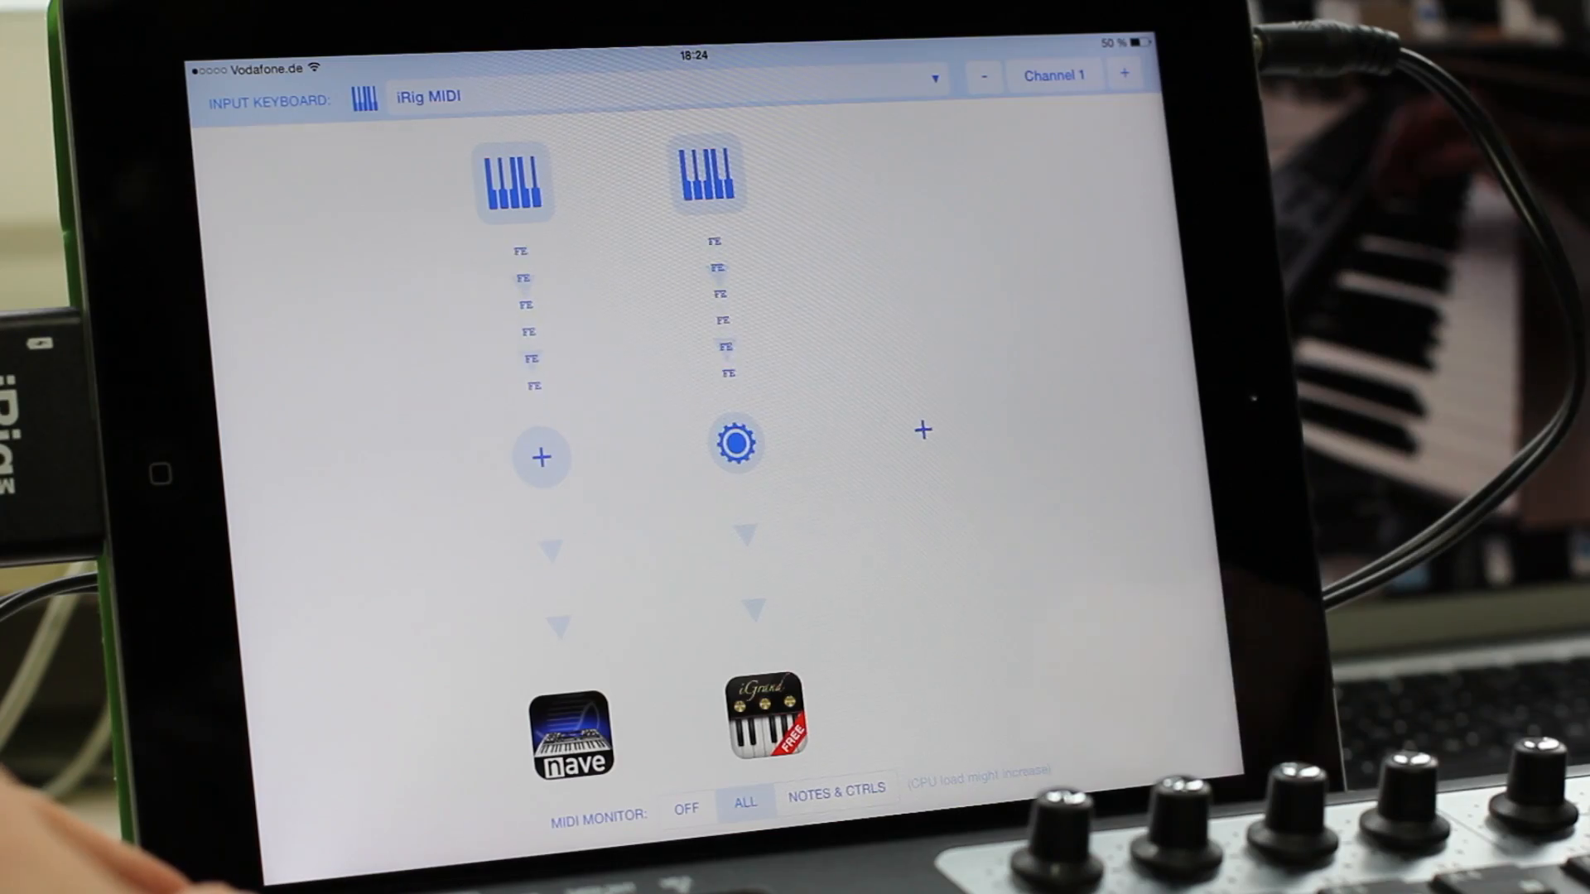
Step: Raise the Nave route's lower key limit from A0 to F#2
click(737, 444)
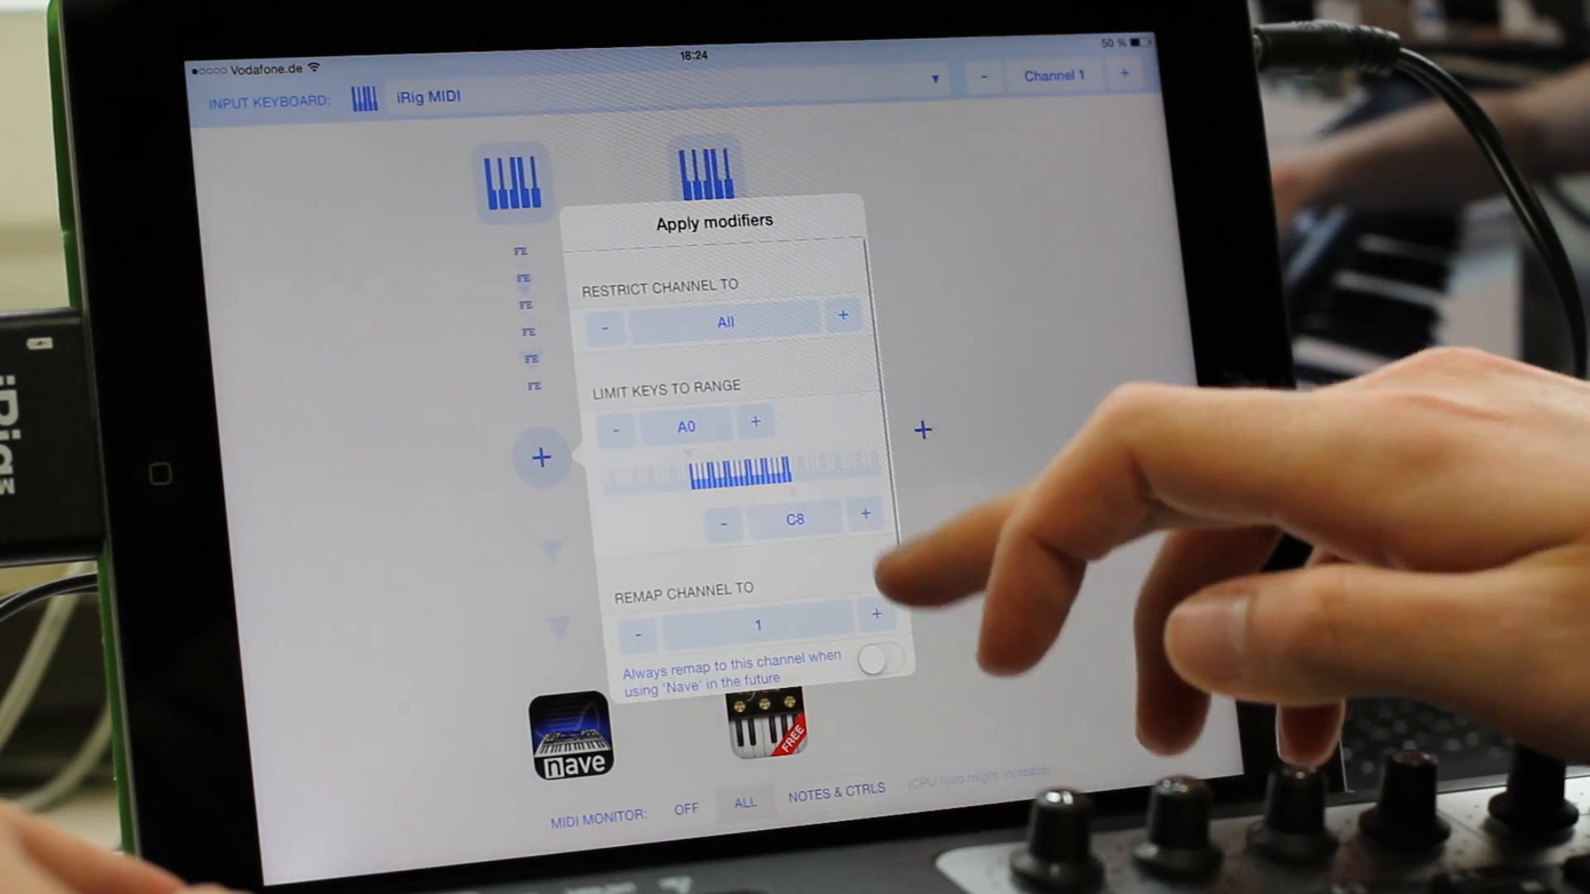
click(756, 425)
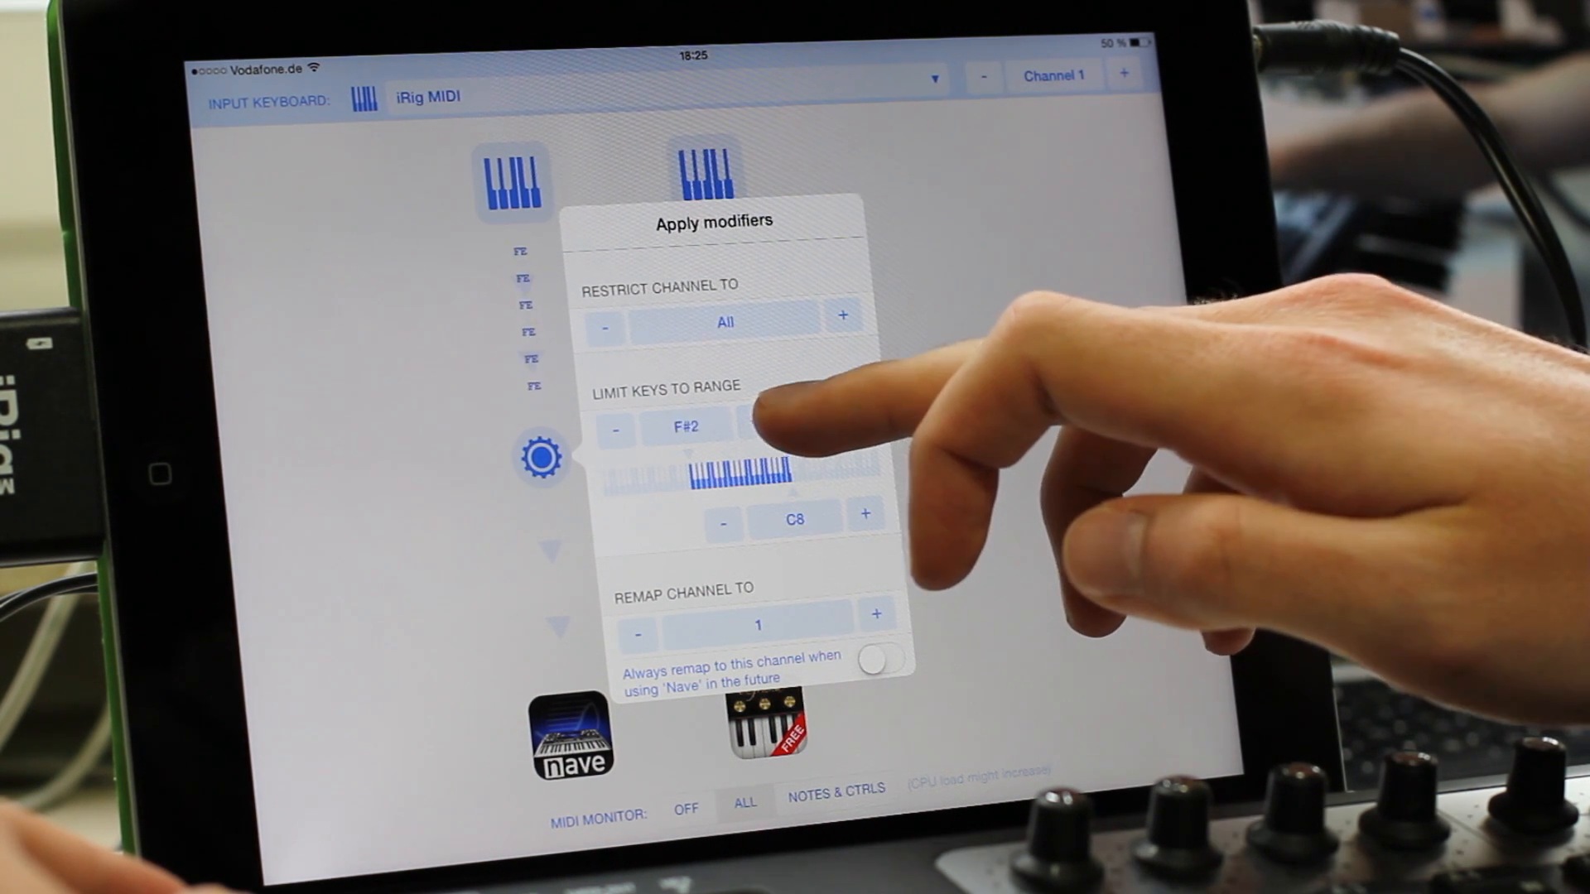
click(759, 428)
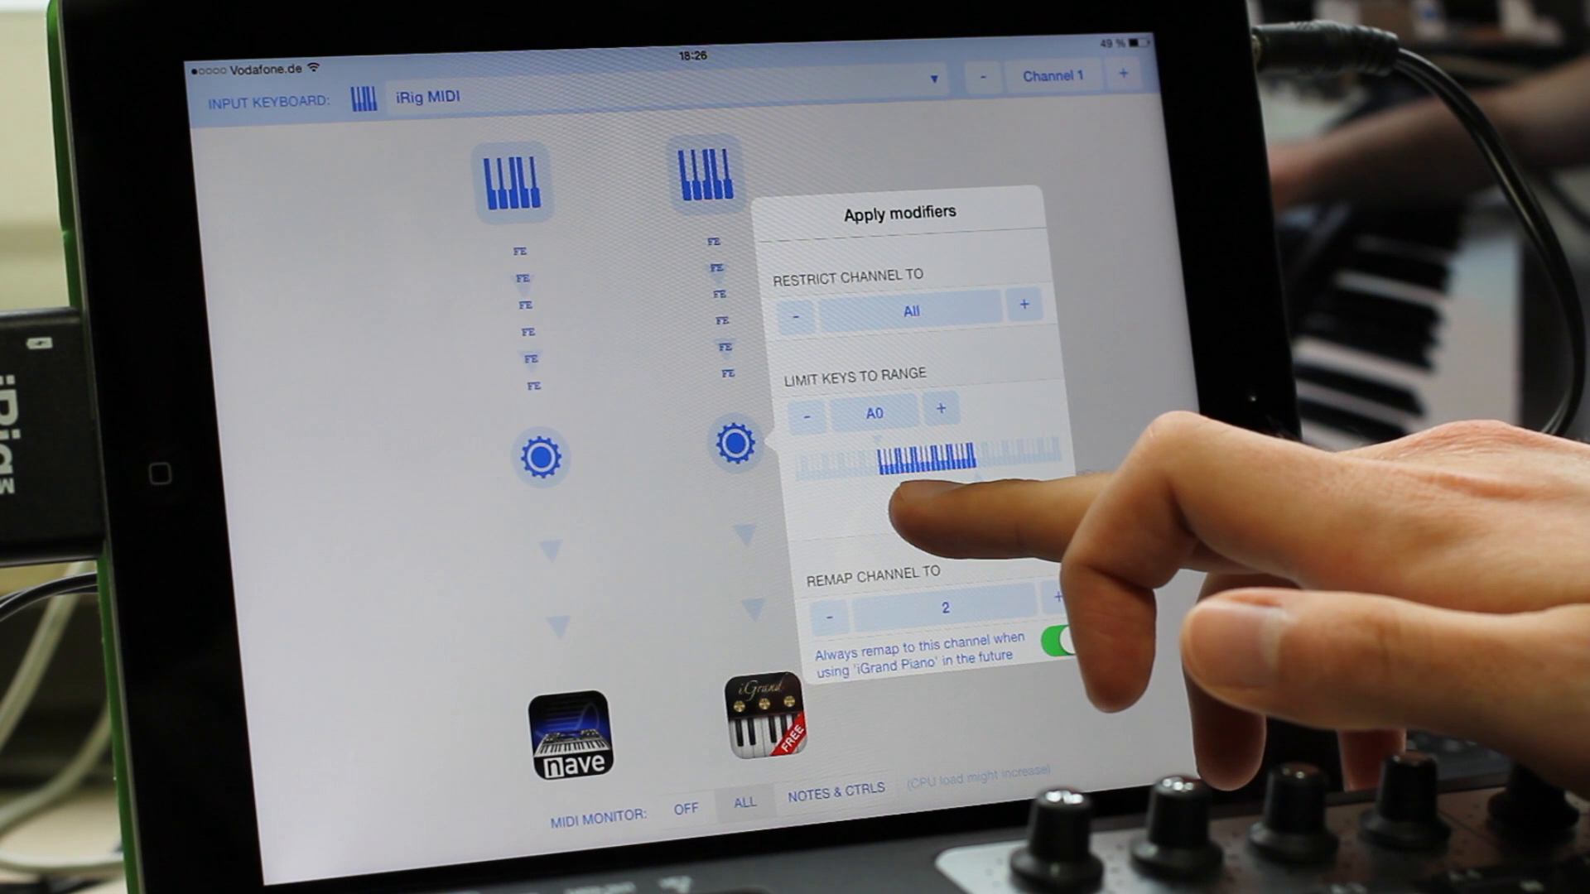
Step: Lower the iGrand Piano route's upper key limit from C8 to F#3
click(964, 466)
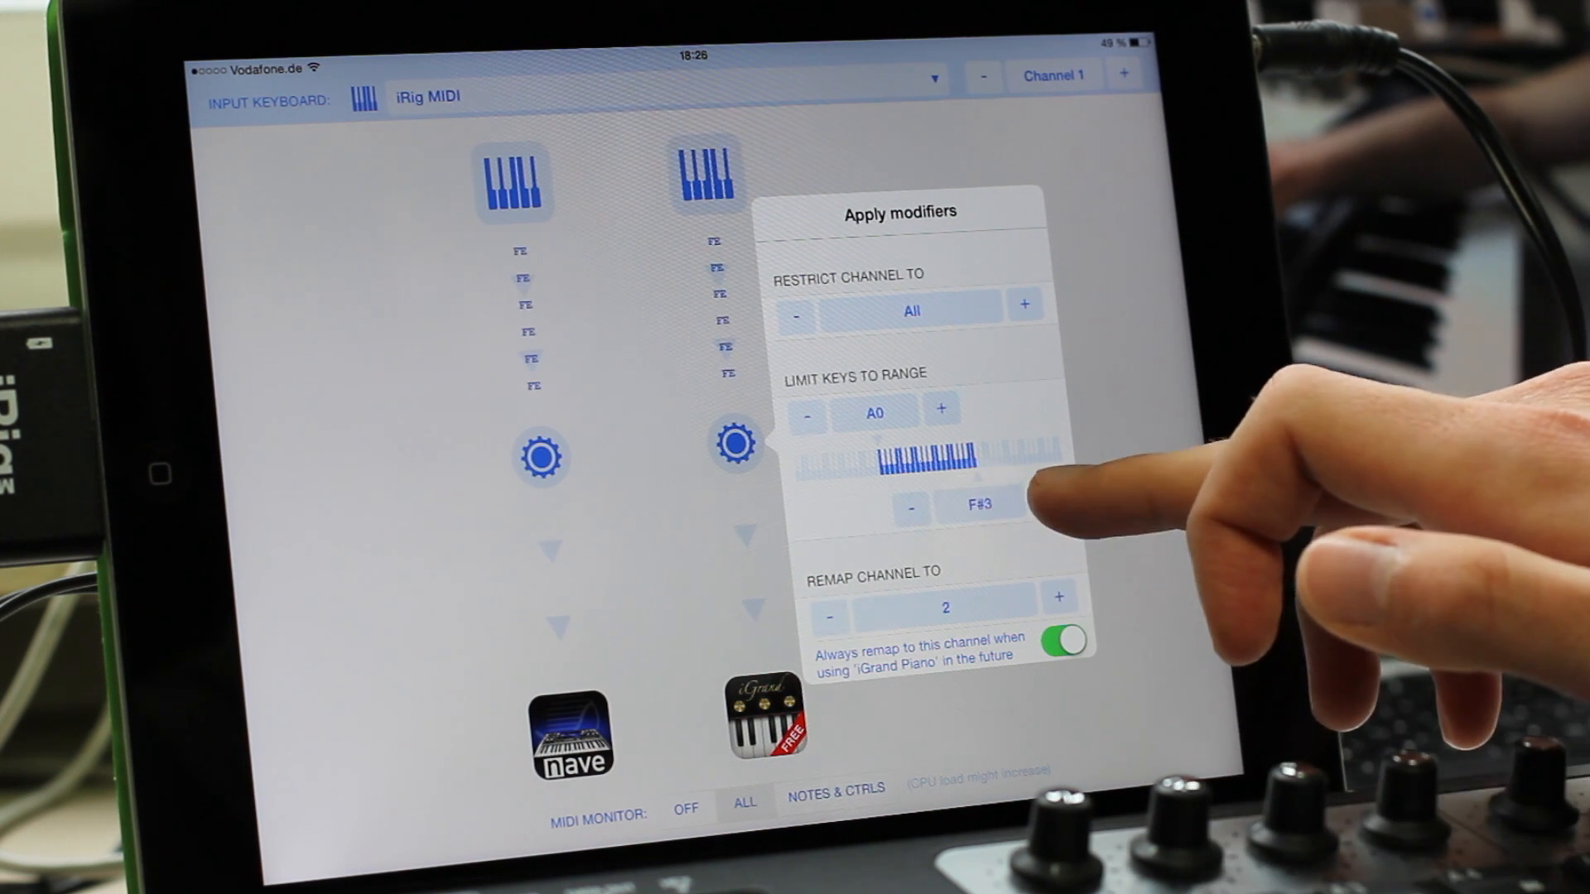